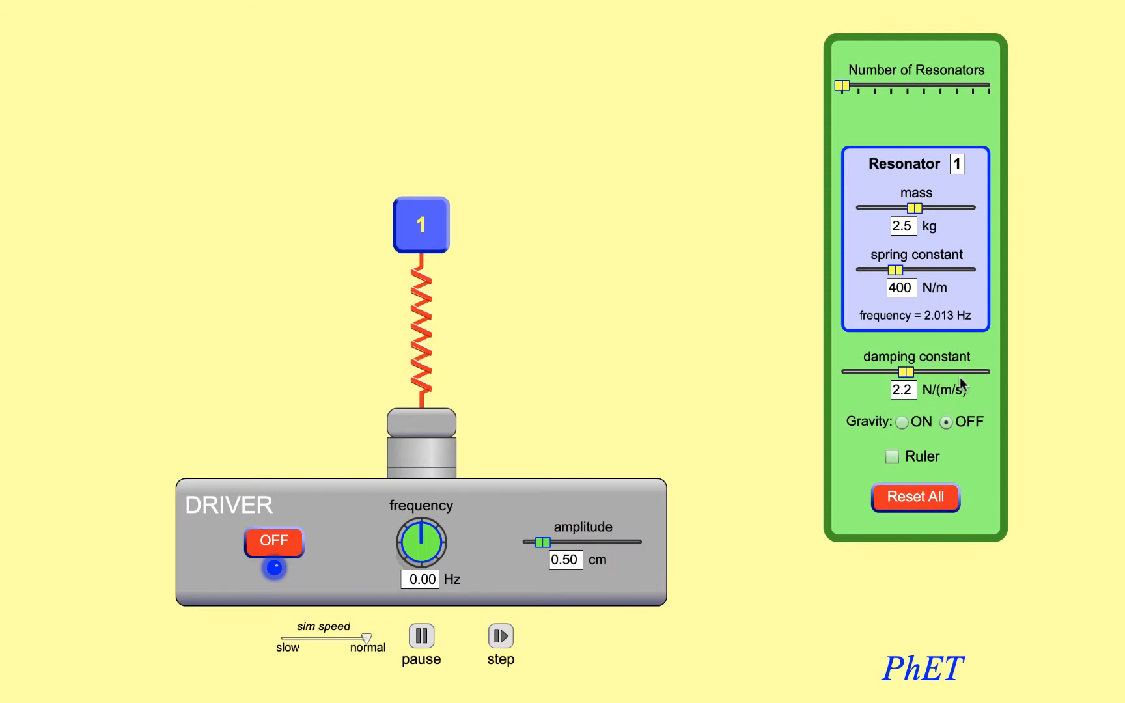
pyautogui.moveTo(937, 234)
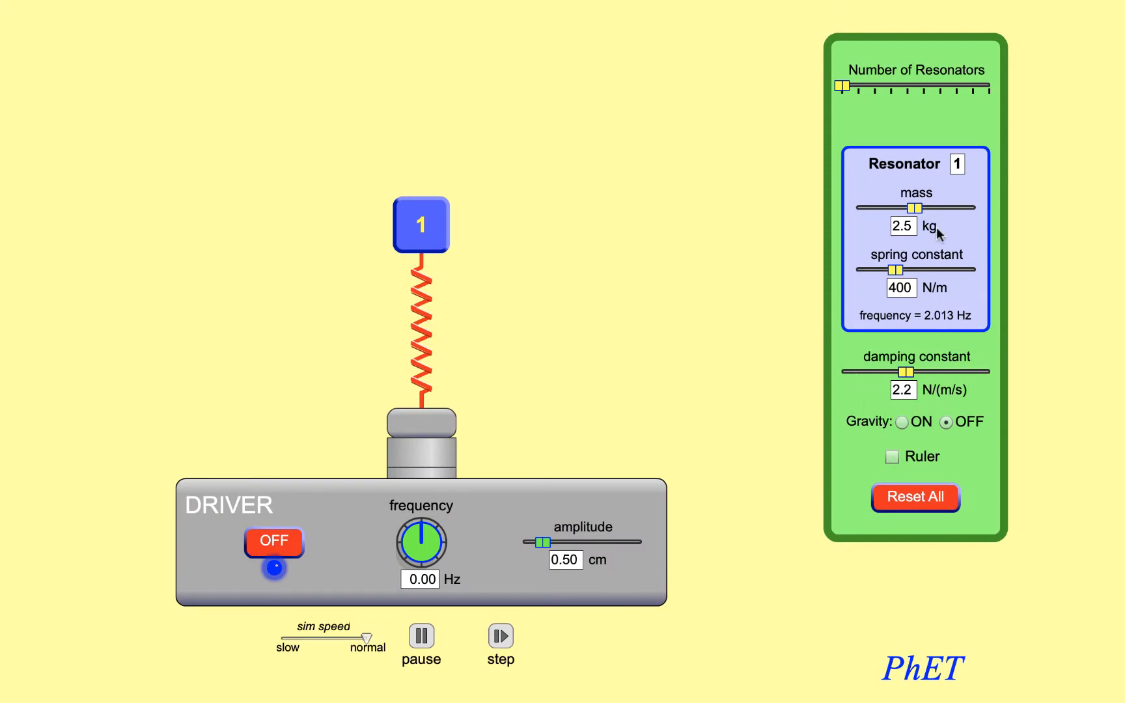
pyautogui.moveTo(951, 199)
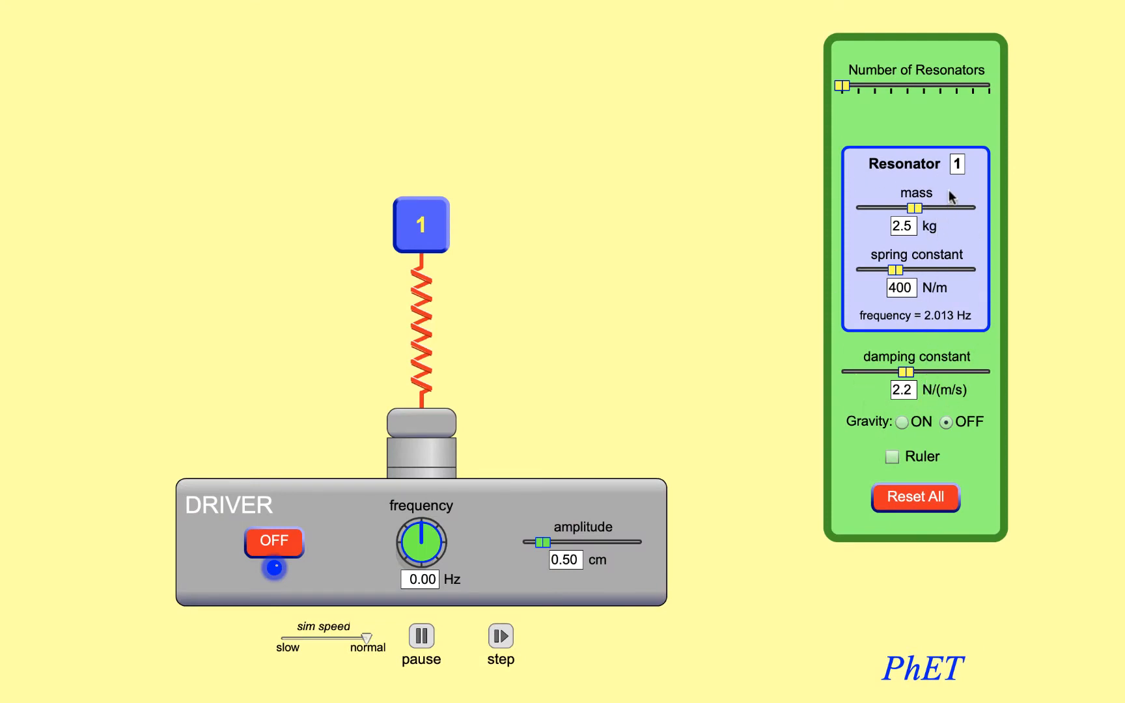
pyautogui.moveTo(981, 277)
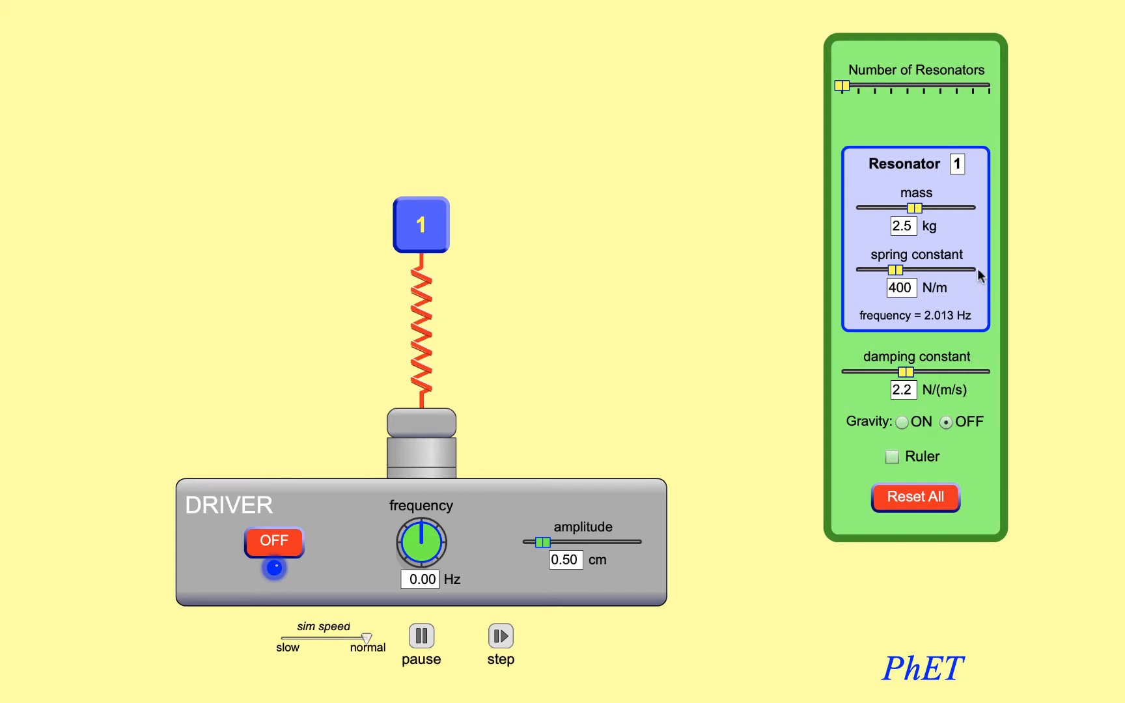
pyautogui.moveTo(659, 267)
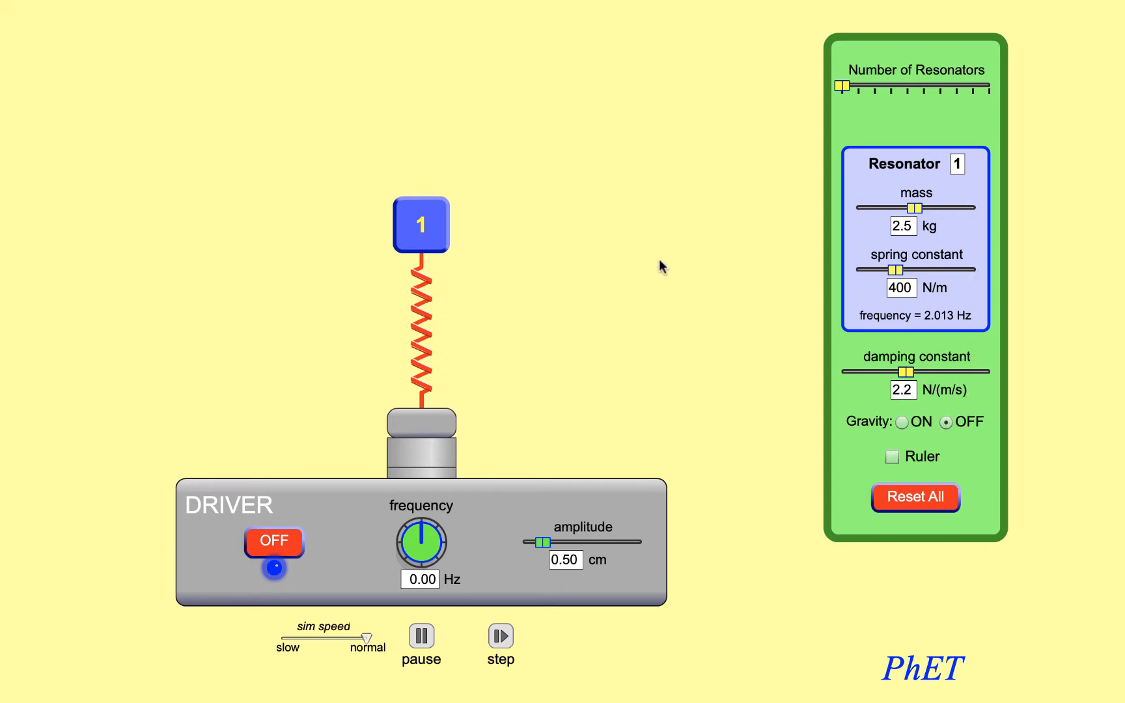
pyautogui.moveTo(467, 484)
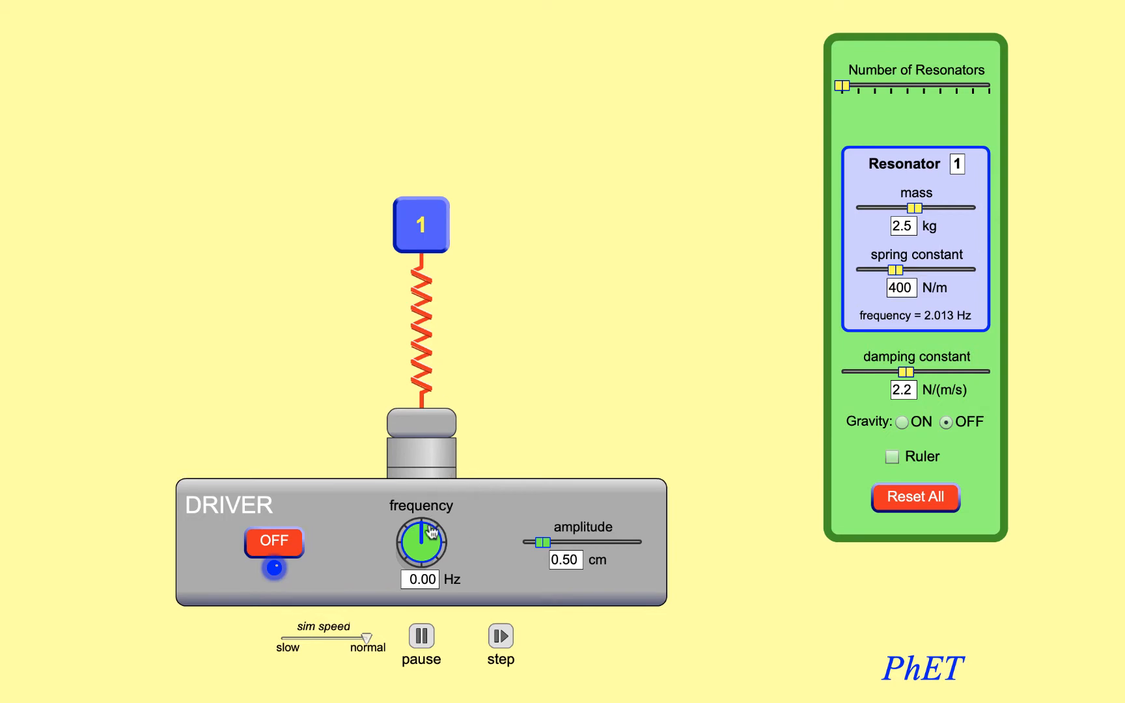
# - Turn the driver frequency knob up from 0.00 Hz to 0.46 Hz
pyautogui.moveTo(434, 530); pyautogui.dragTo(436, 536)
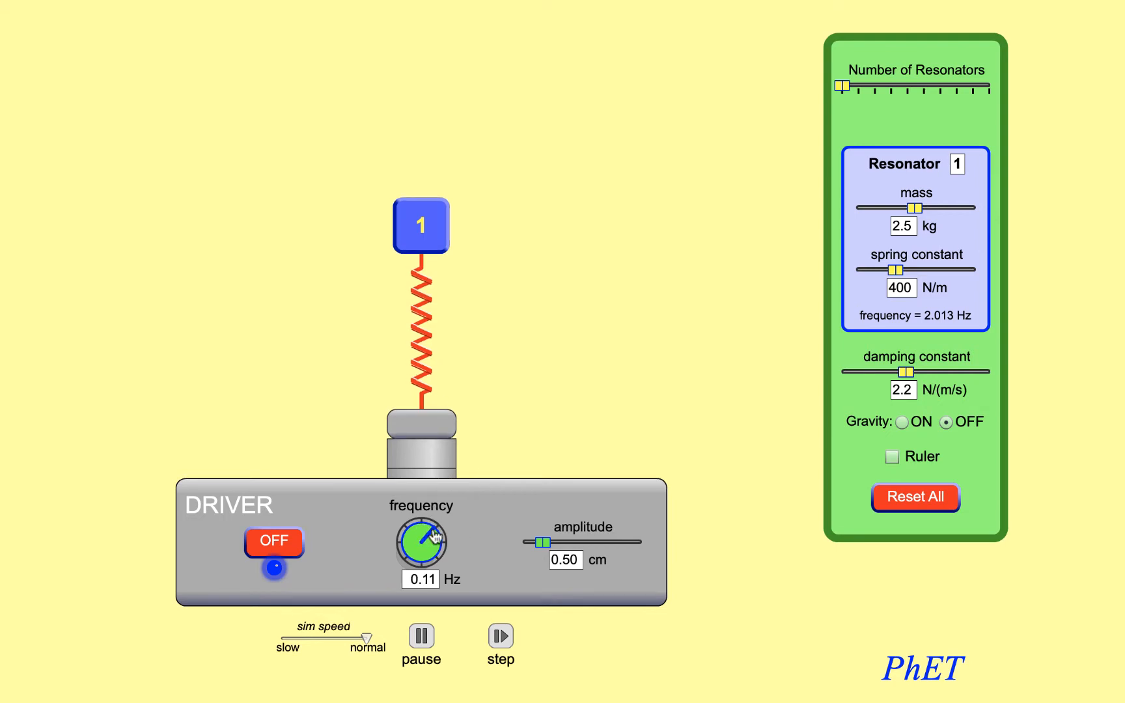
pyautogui.moveTo(413, 535); pyautogui.dragTo(431, 556)
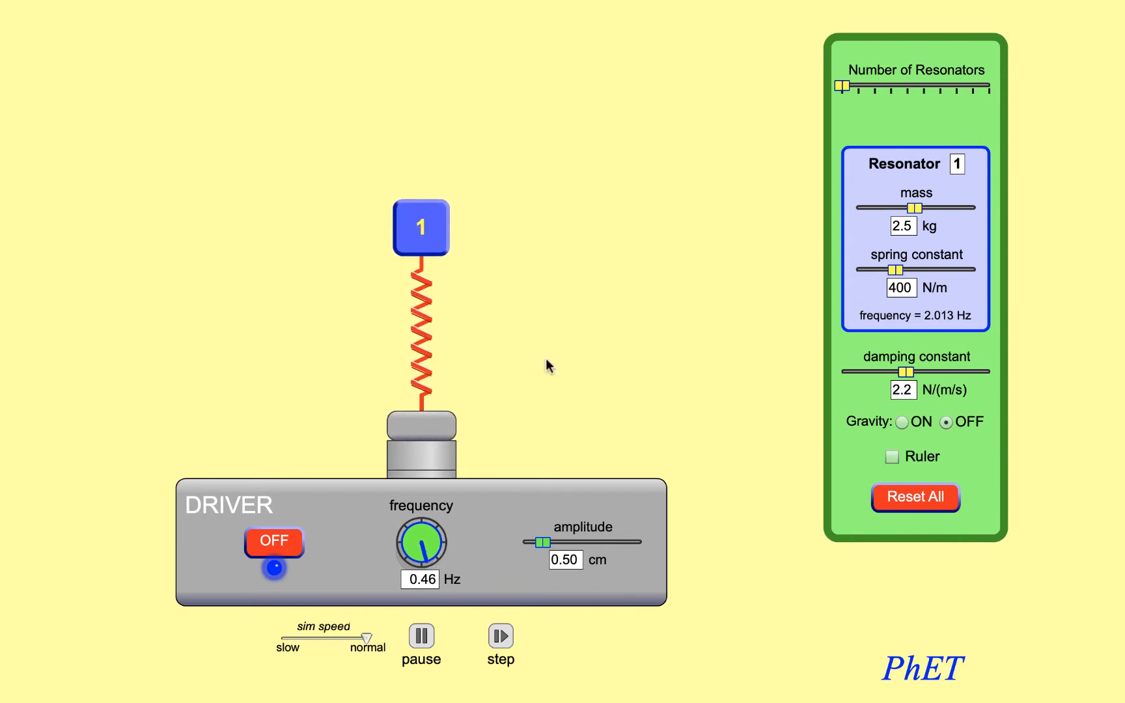
pyautogui.moveTo(504, 392)
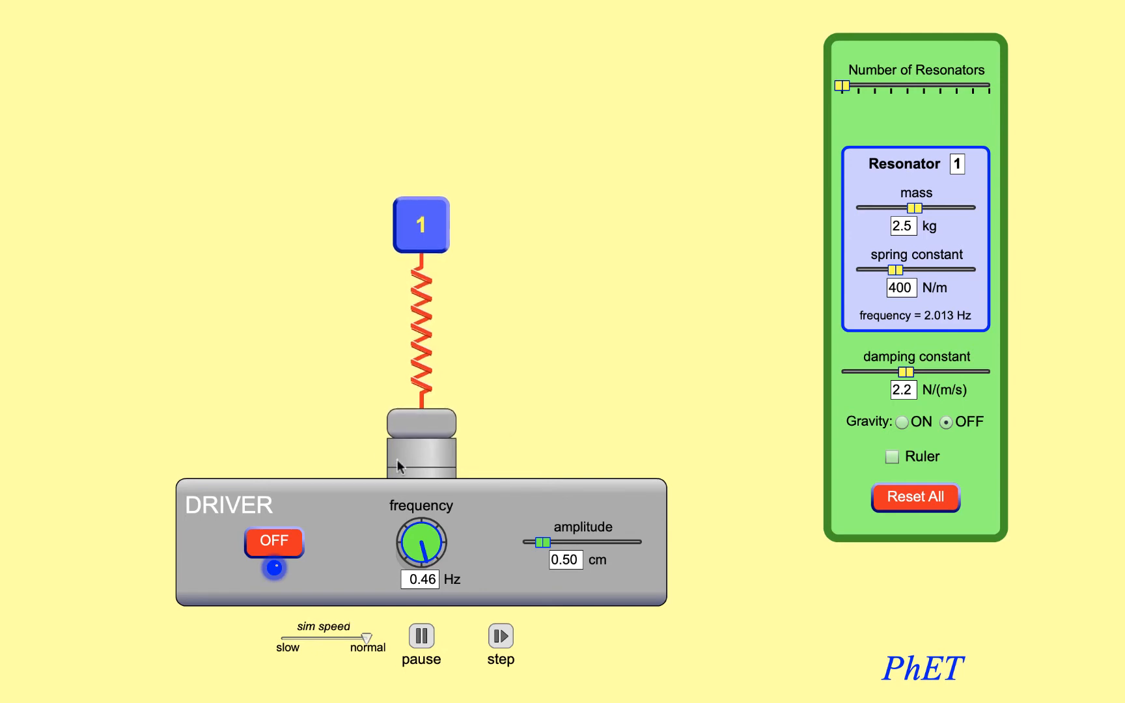
pyautogui.moveTo(524, 408)
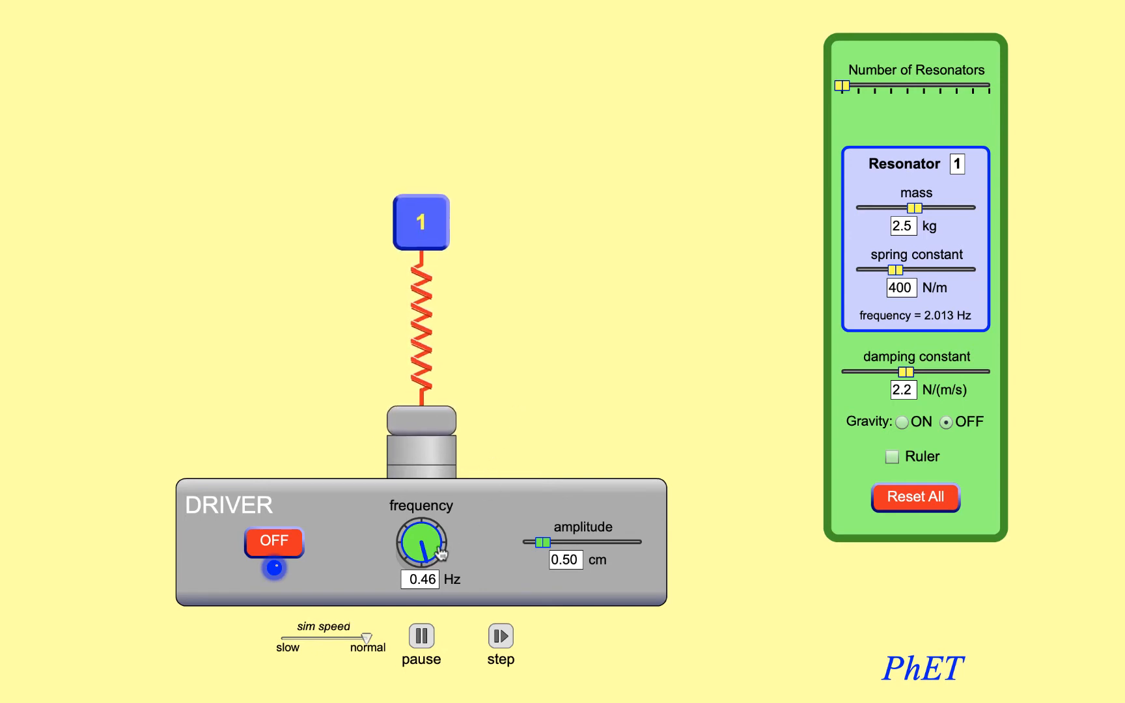
# - Raise the driving frequency through 0.93 and 1.88 Hz to 2.00 Hz, near resonance
pyautogui.moveTo(437, 552); pyautogui.dragTo(417, 538)
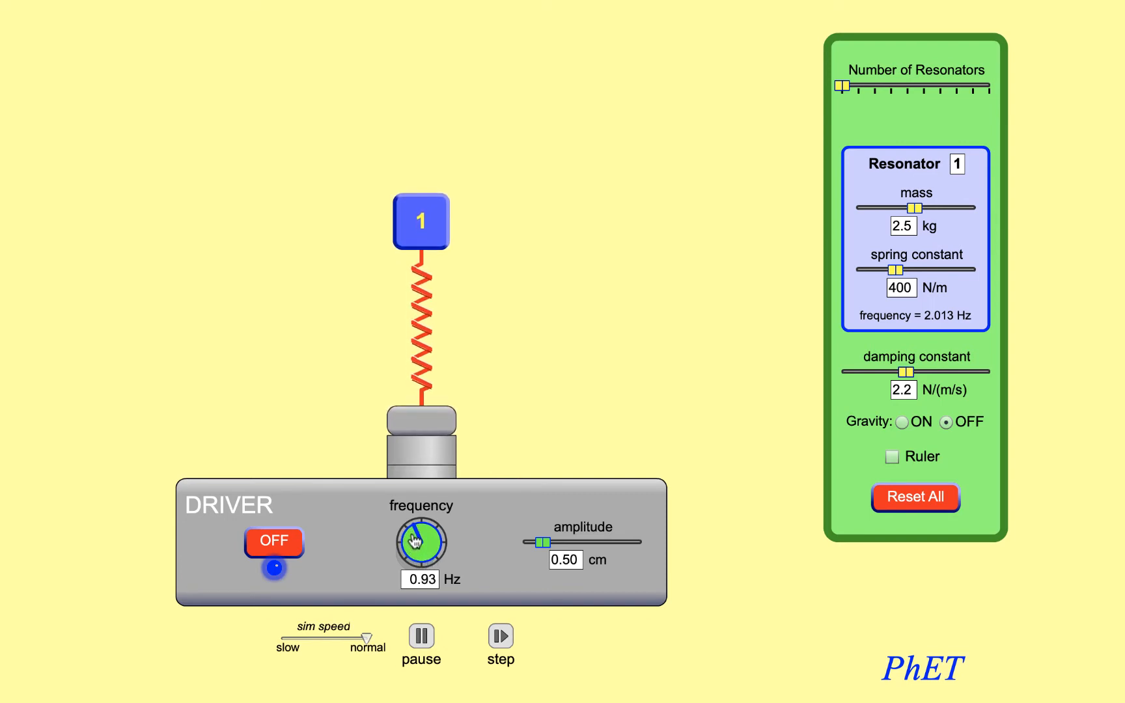
pyautogui.moveTo(413, 539); pyautogui.dragTo(431, 544)
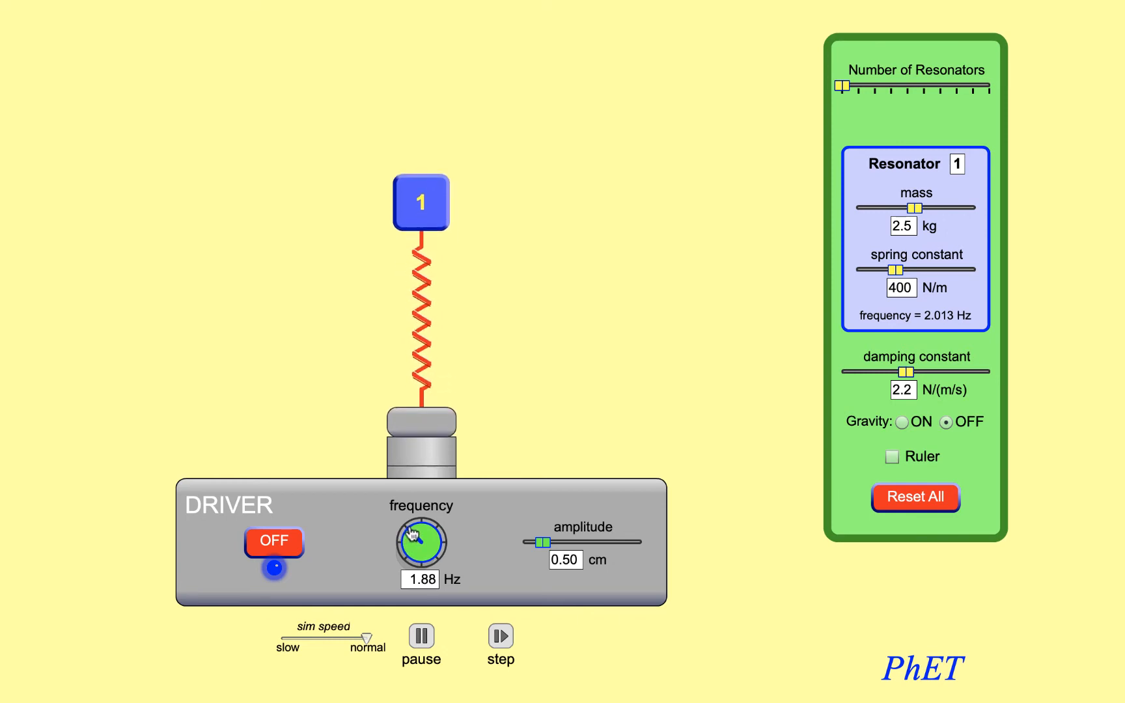
pyautogui.moveTo(420, 543); pyautogui.dragTo(427, 538)
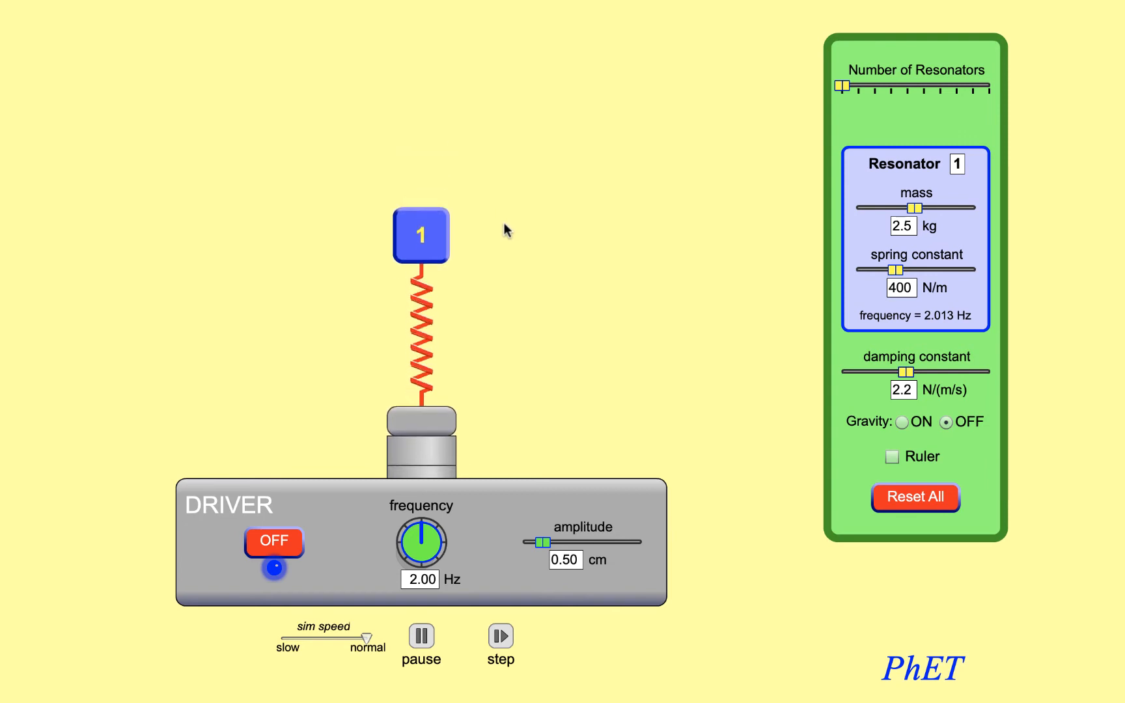
pyautogui.moveTo(518, 273)
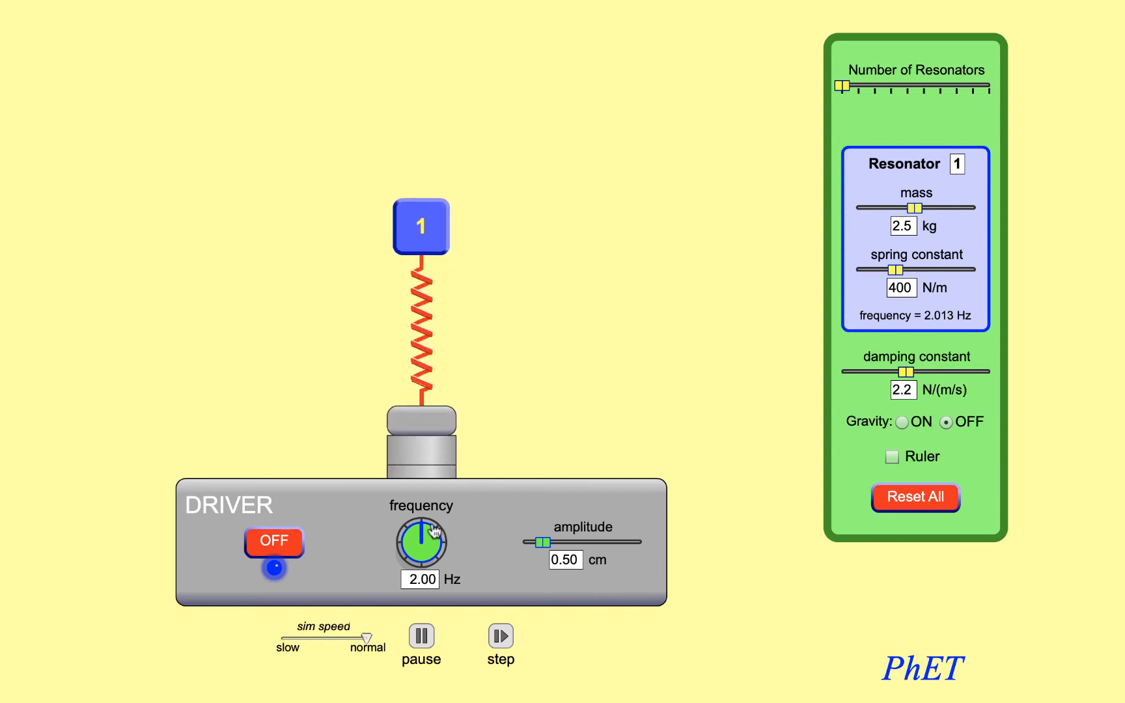
# - Sweep the driving frequency above resonance through 2.27 and 3.08 Hz up to 3.99 Hz
pyautogui.moveTo(421, 542); pyautogui.dragTo(431, 535)
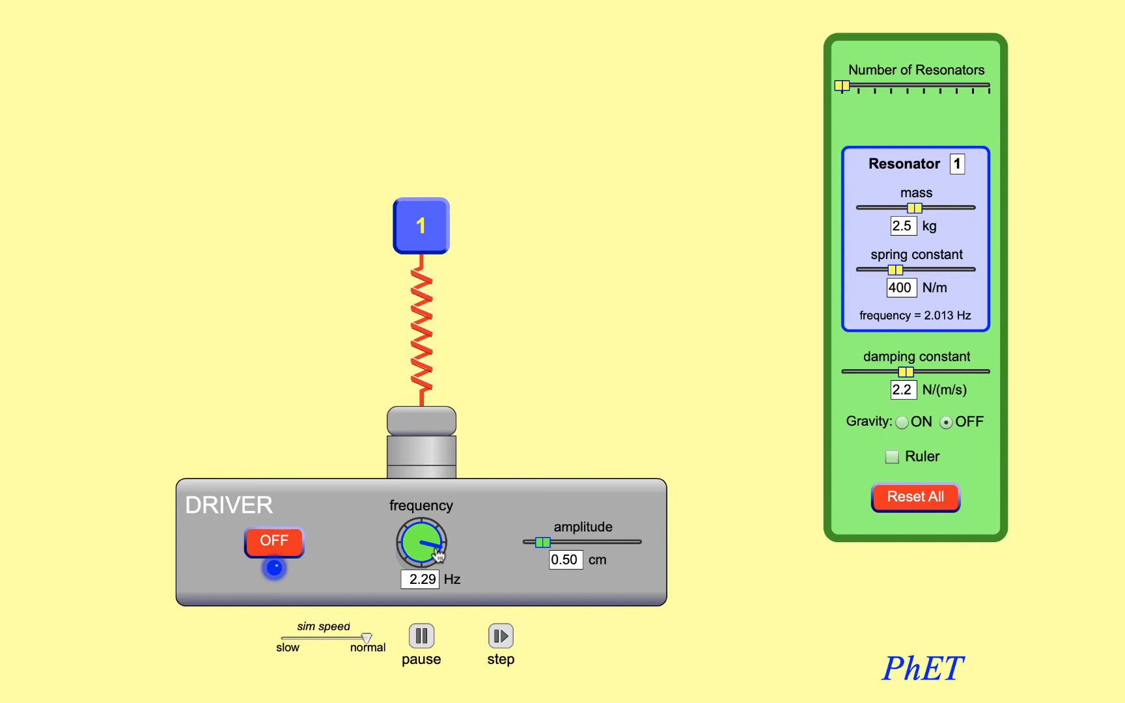
pyautogui.moveTo(423, 543); pyautogui.dragTo(431, 550)
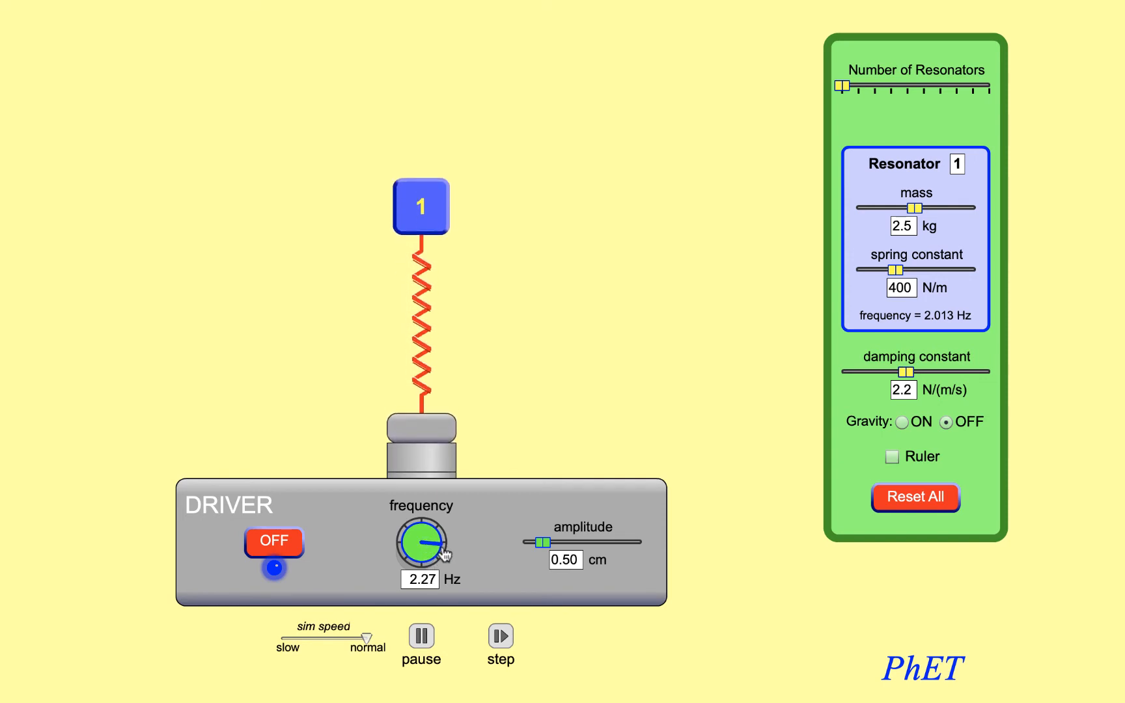
pyautogui.moveTo(431, 545); pyautogui.dragTo(420, 556)
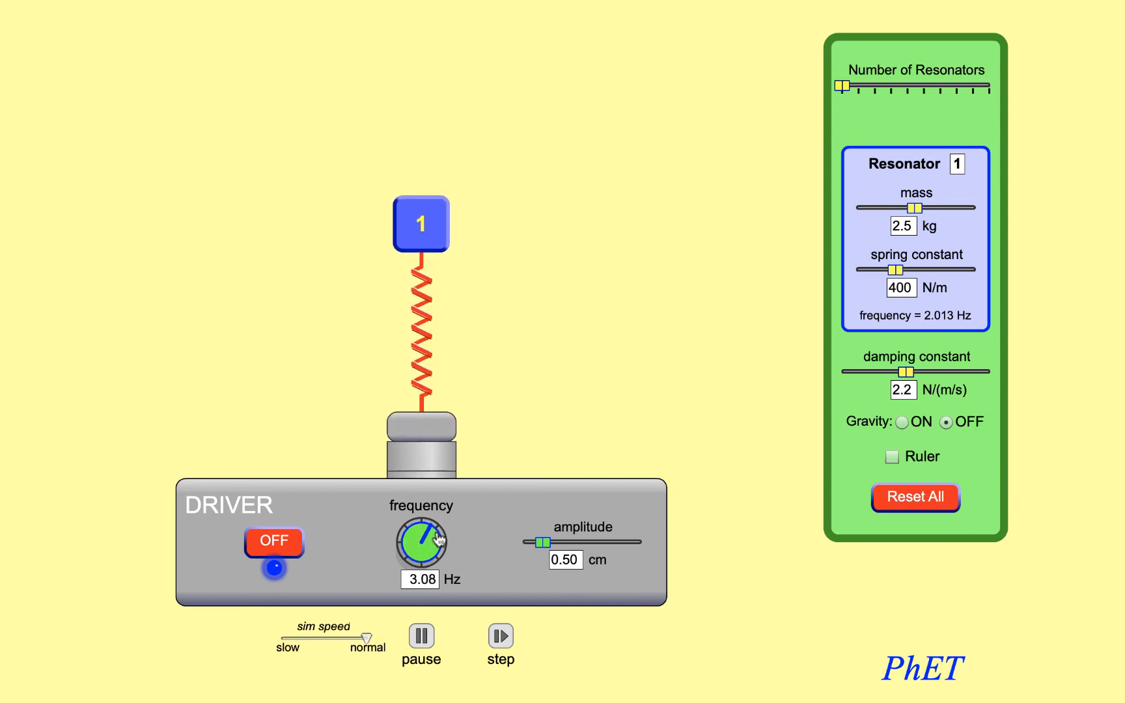
pyautogui.moveTo(431, 542); pyautogui.dragTo(431, 524)
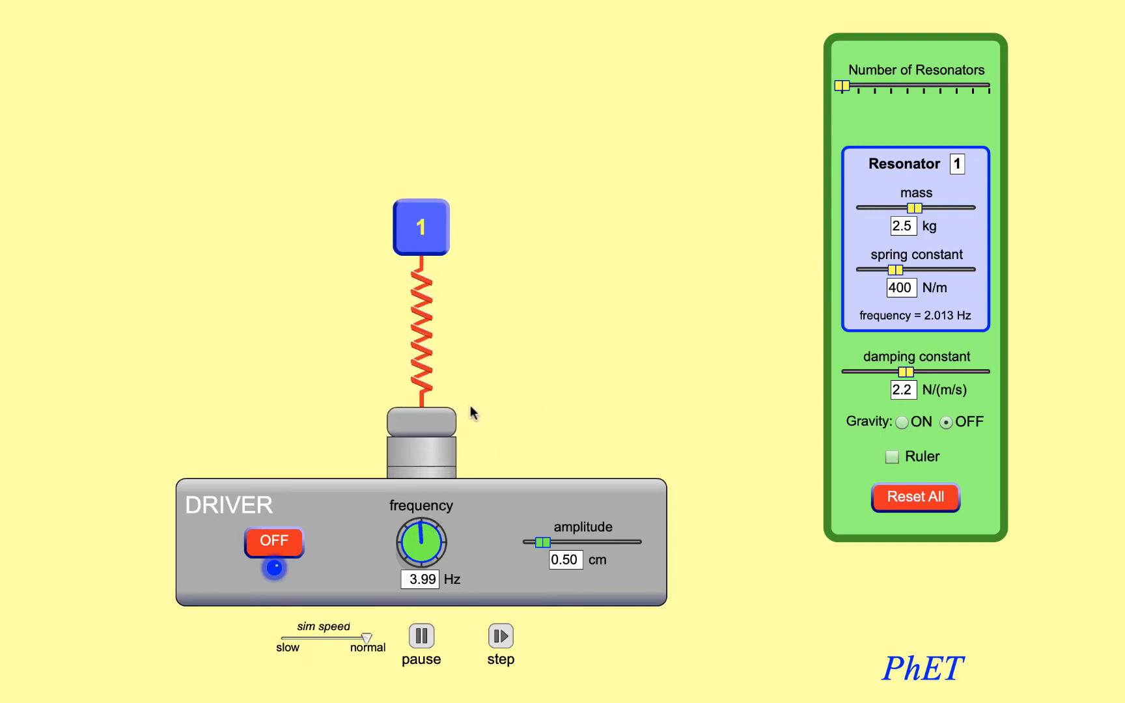
pyautogui.moveTo(479, 266)
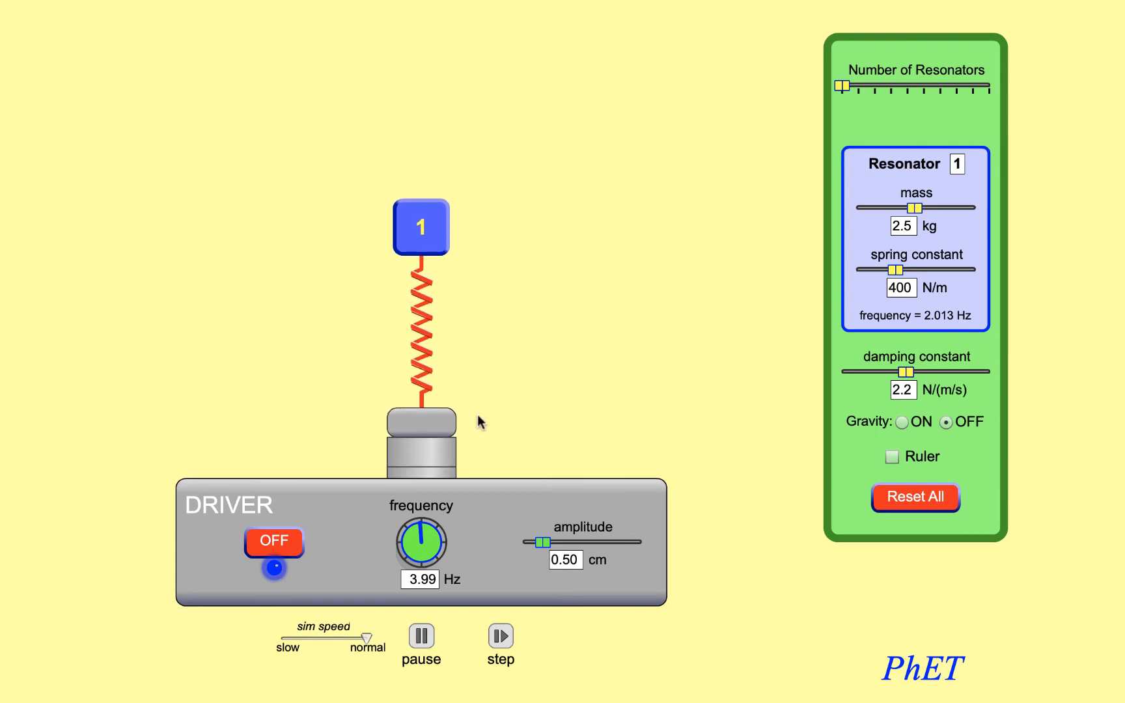
pyautogui.moveTo(537, 190)
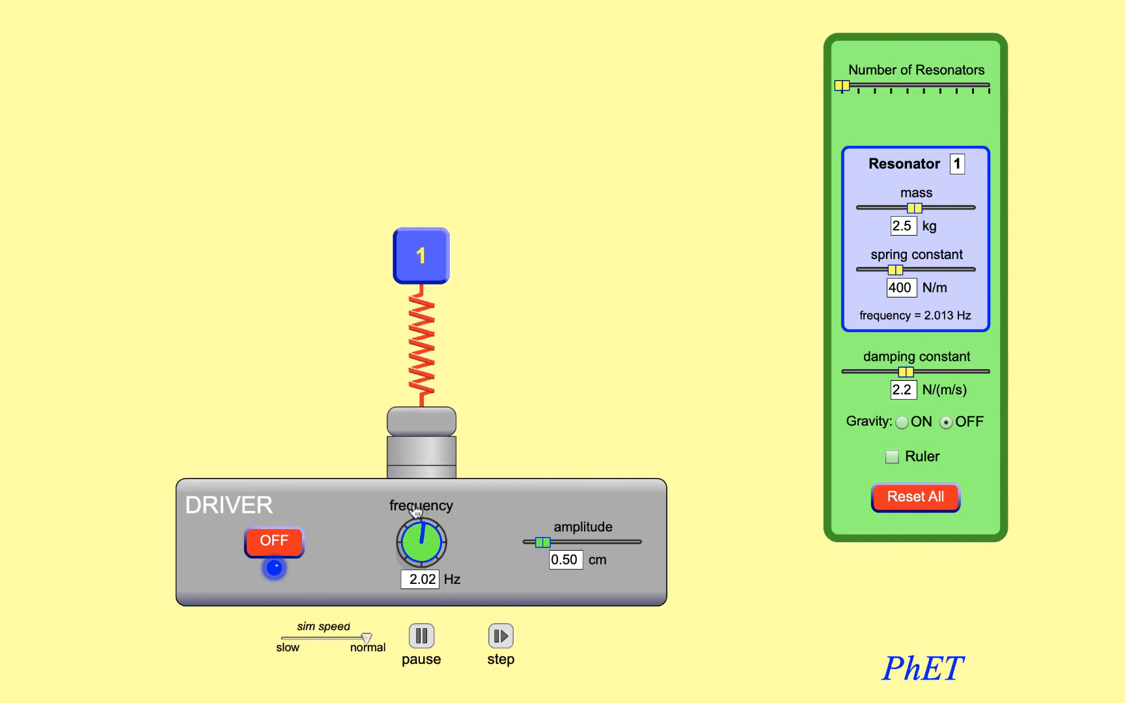
# - Lower the driving frequency through 1.31 and 0.91 Hz back down to 0.00 Hz
pyautogui.moveTo(430, 532); pyautogui.dragTo(419, 546)
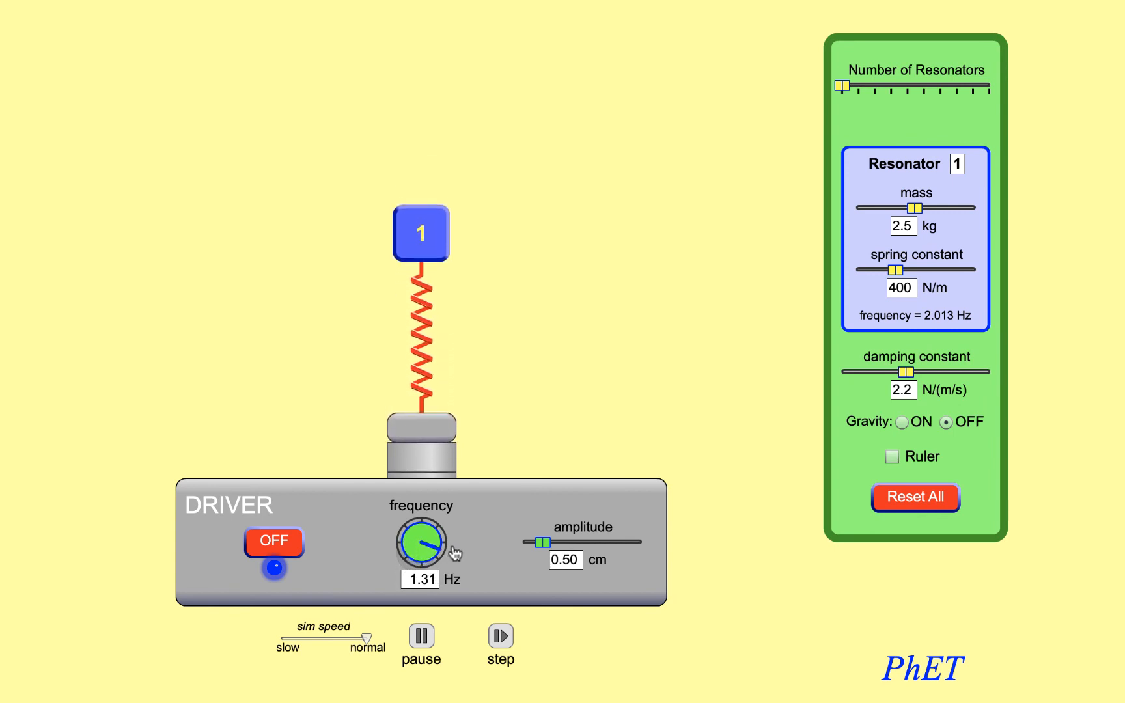
pyautogui.moveTo(427, 536); pyautogui.dragTo(409, 535)
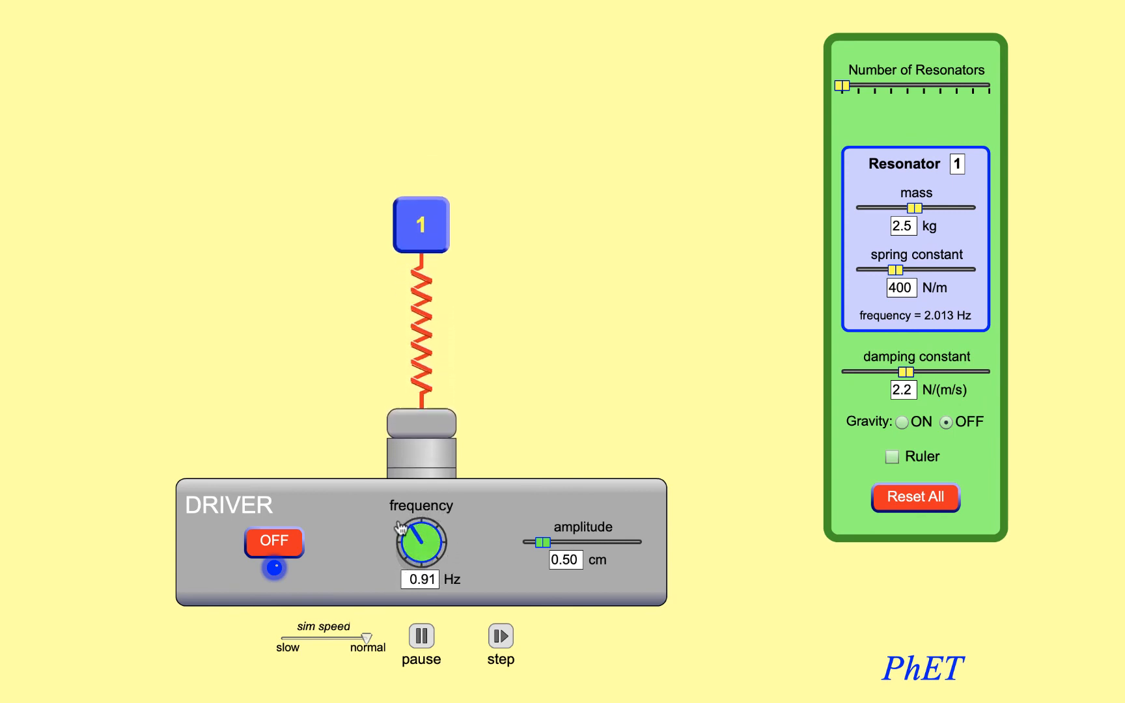
pyautogui.moveTo(431, 531); pyautogui.dragTo(413, 552)
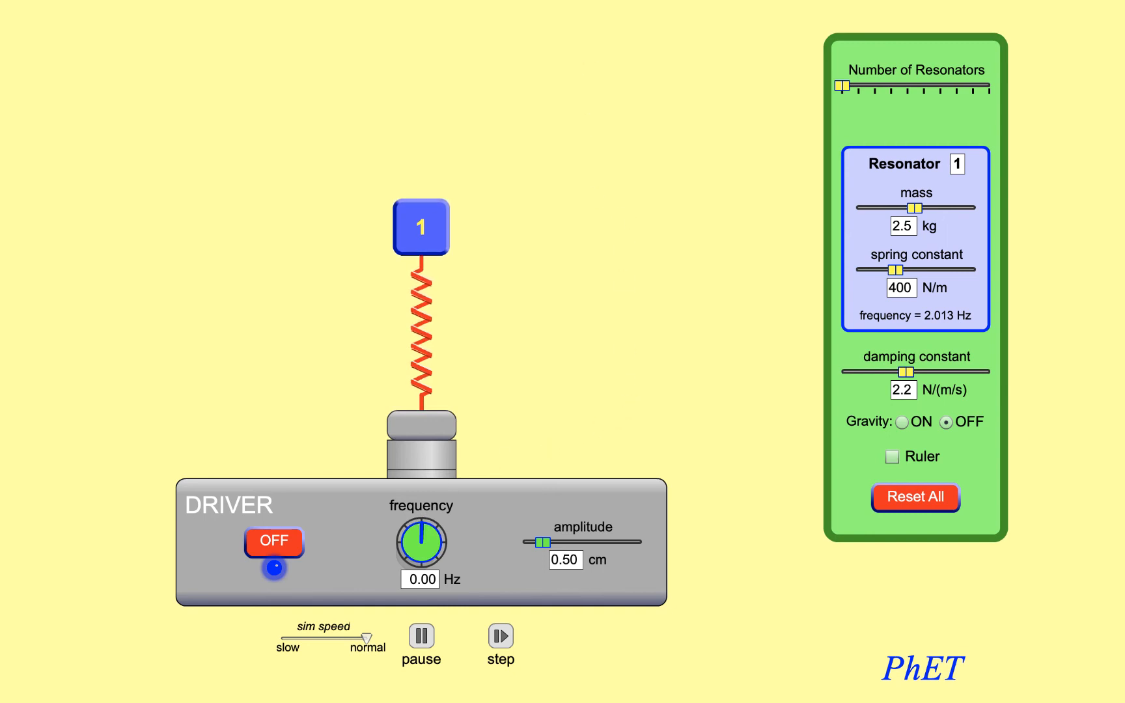
pyautogui.moveTo(676, 201)
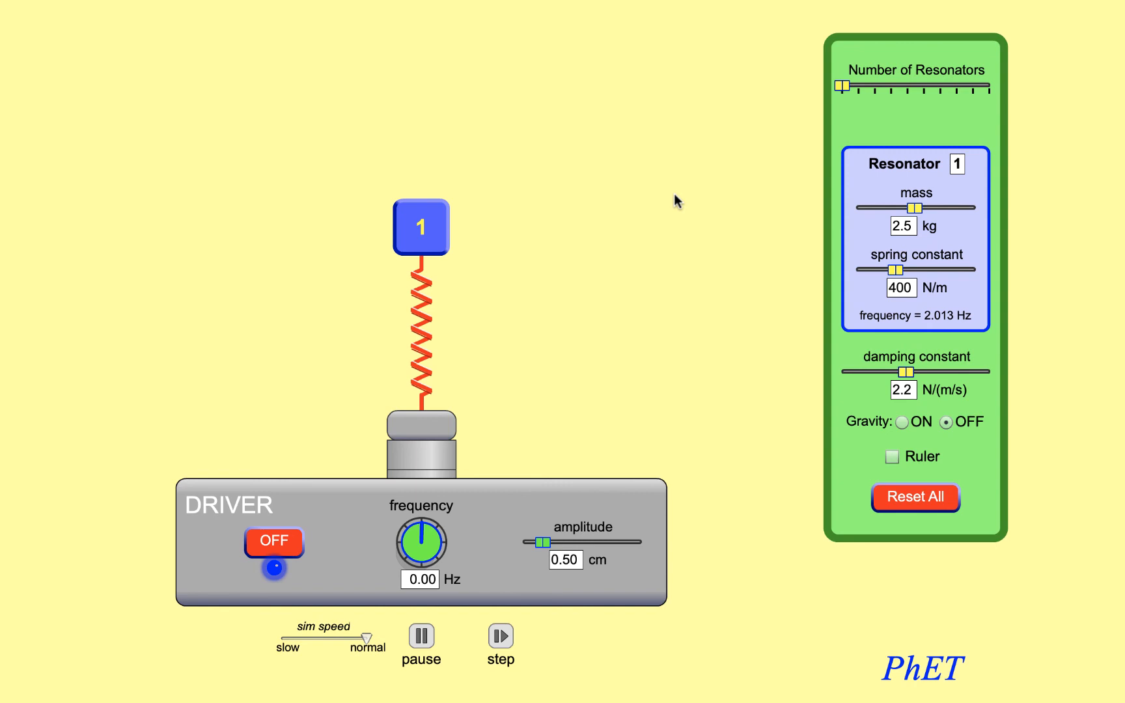